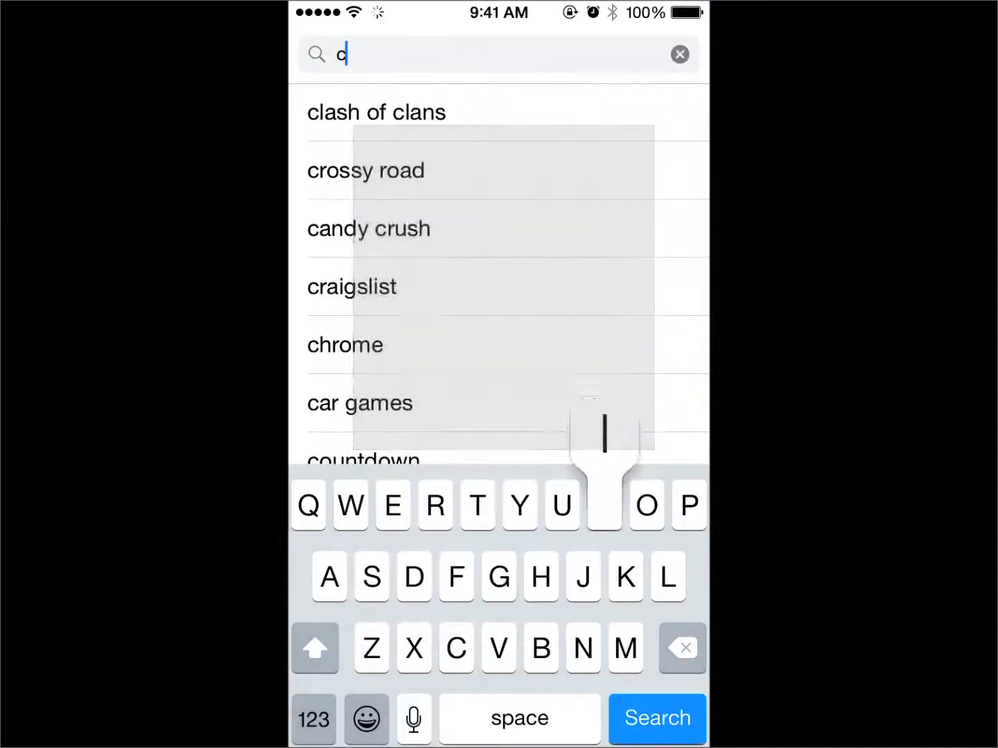
Search the App Store for 'citrix receiver' and show its single result.
text(itri)
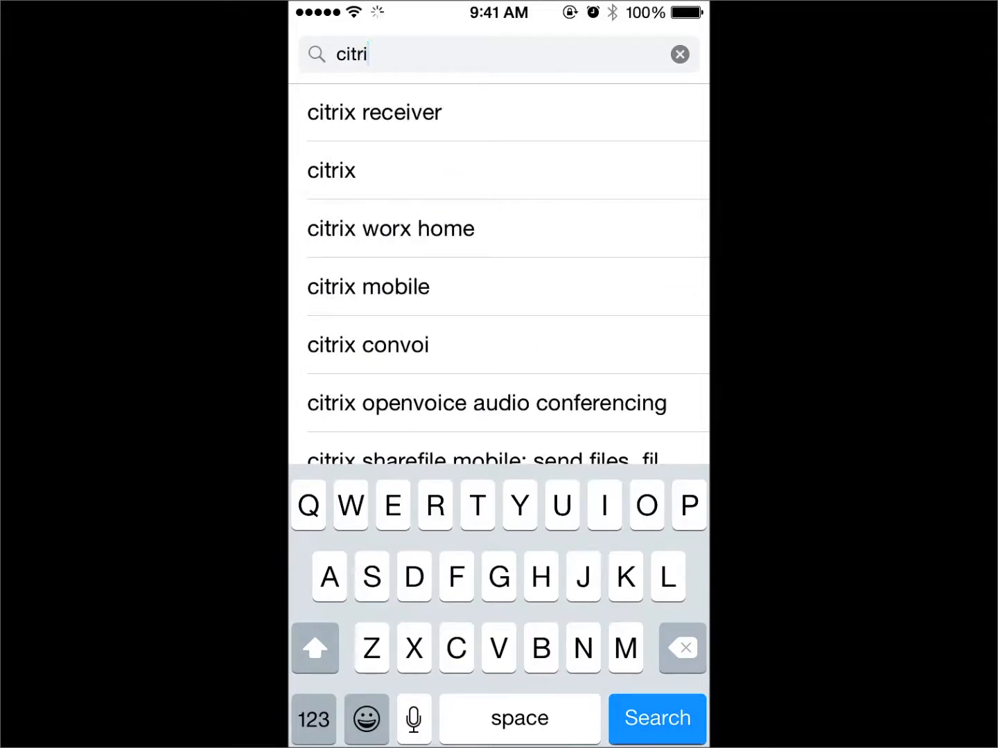
click(374, 111)
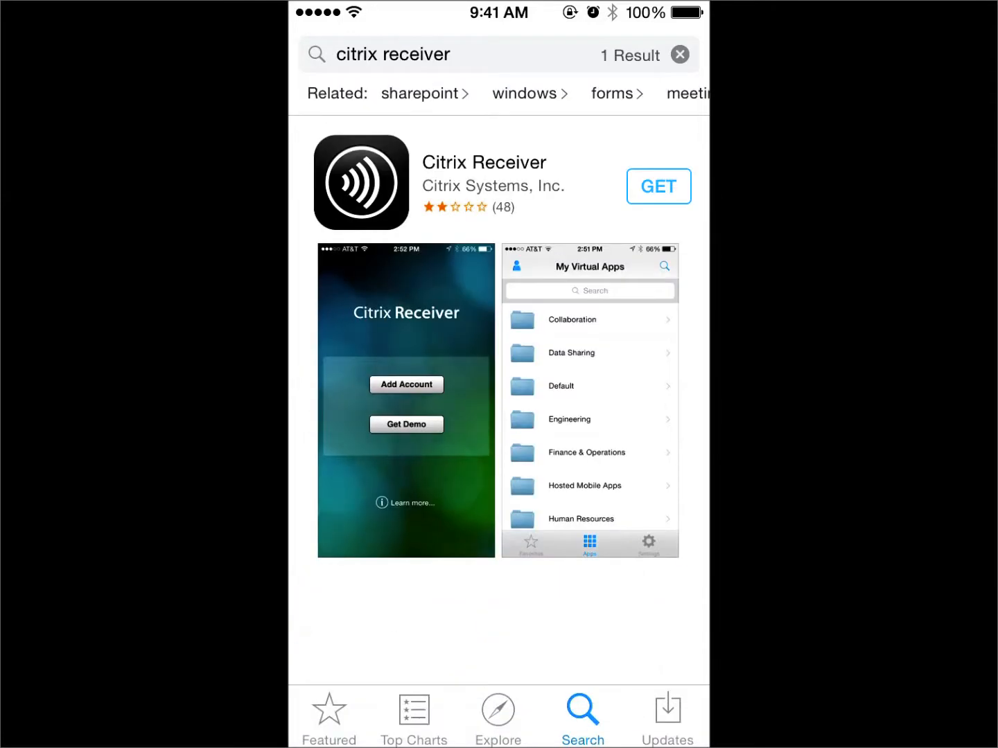
Get and install Citrix Receiver, then launch it to its welcome screen.
click(657, 185)
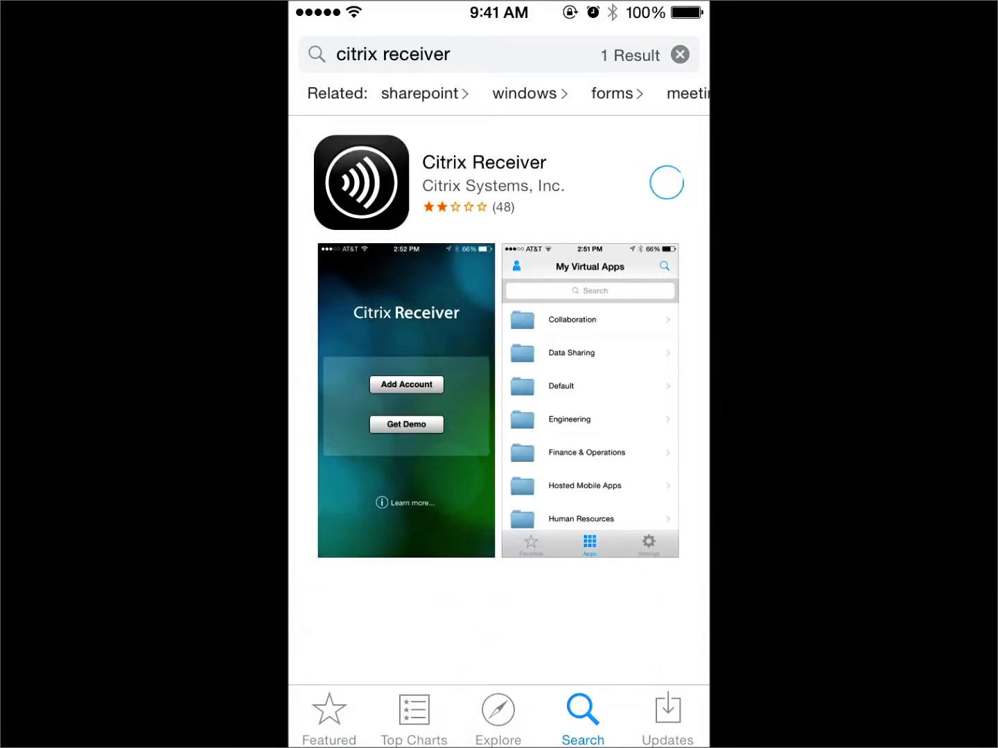
click(665, 183)
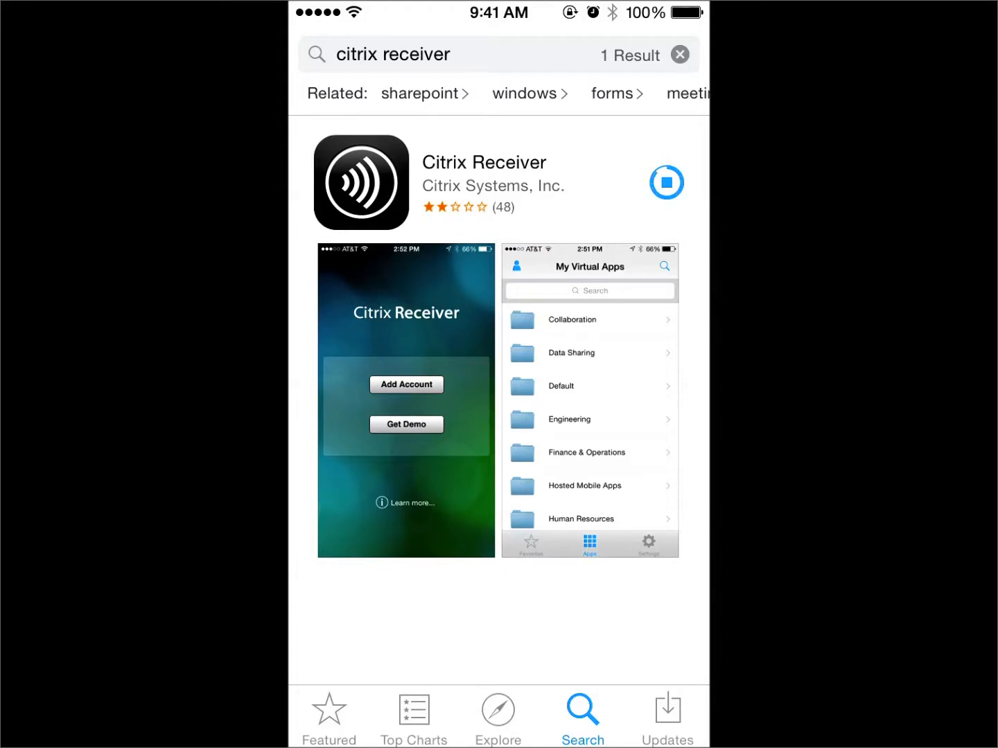
click(665, 183)
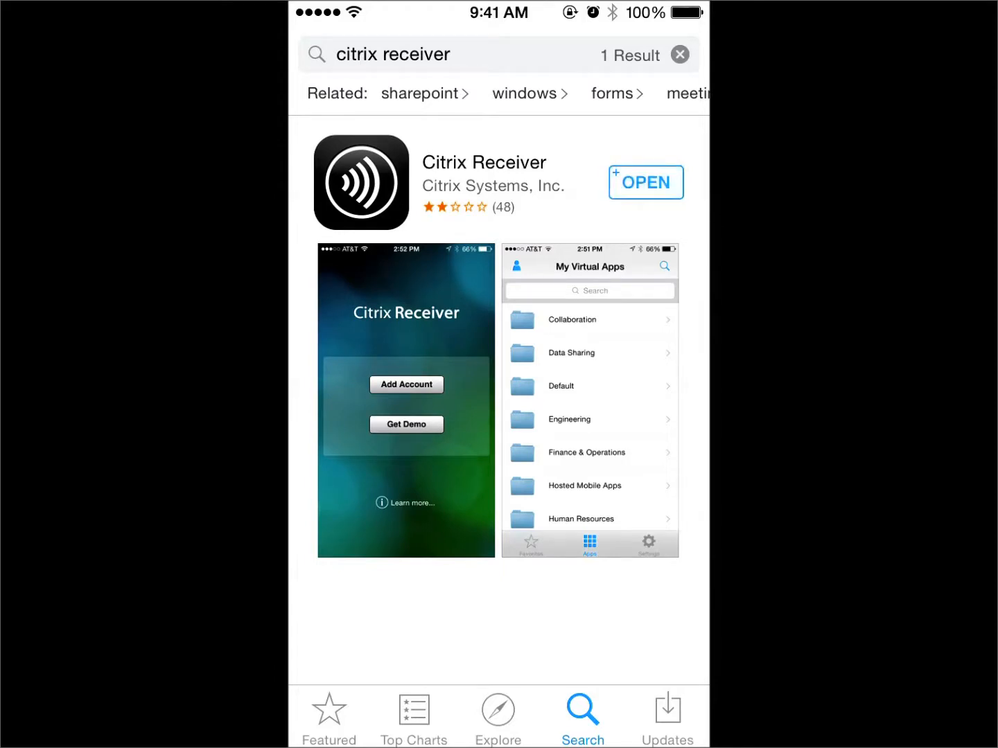
click(645, 182)
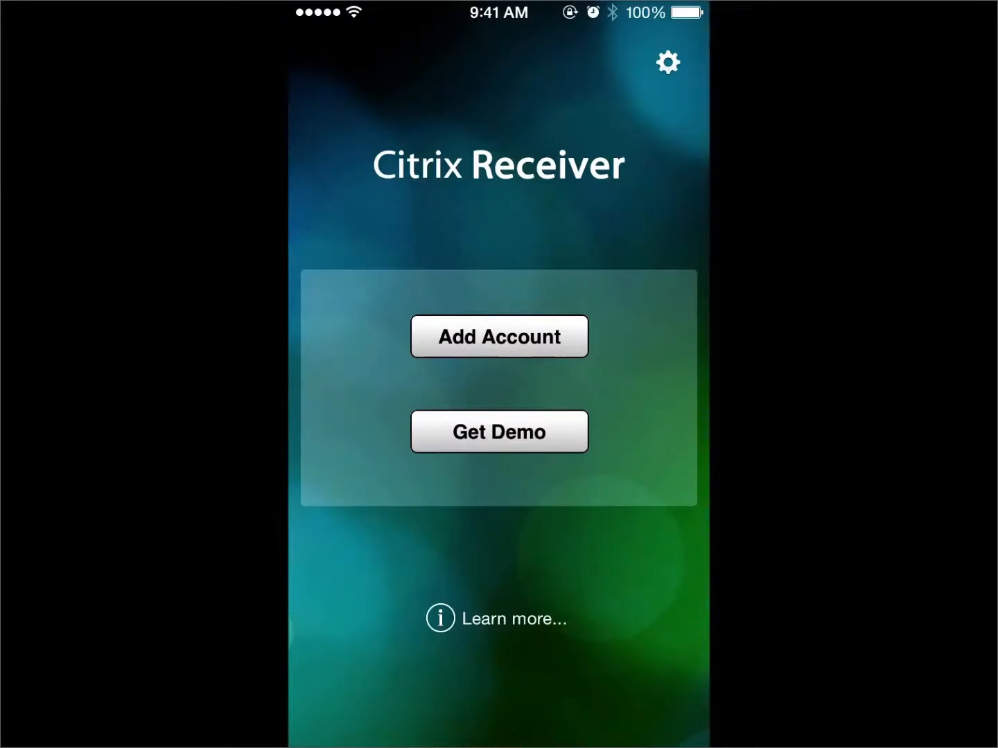
click(499, 335)
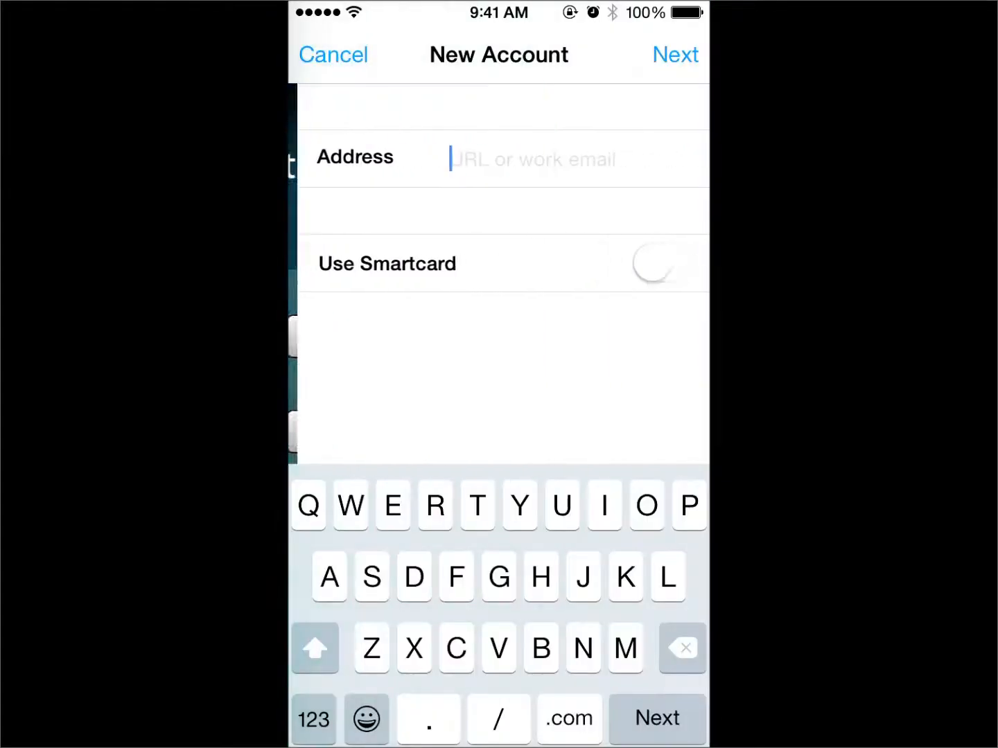
text(h)
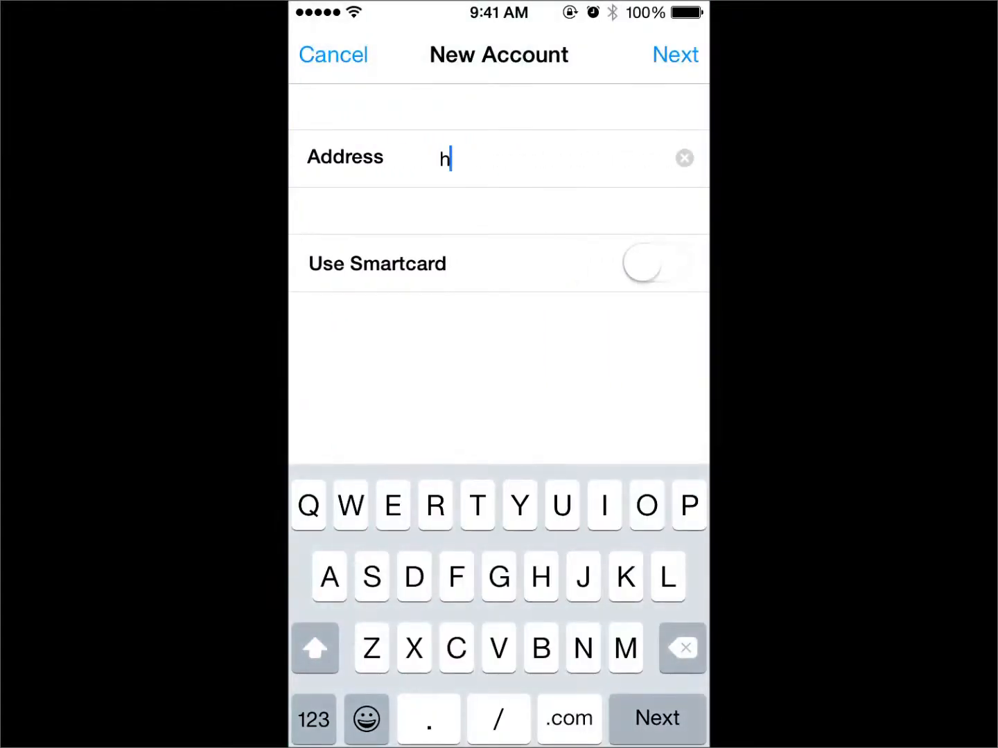
text(ttps)
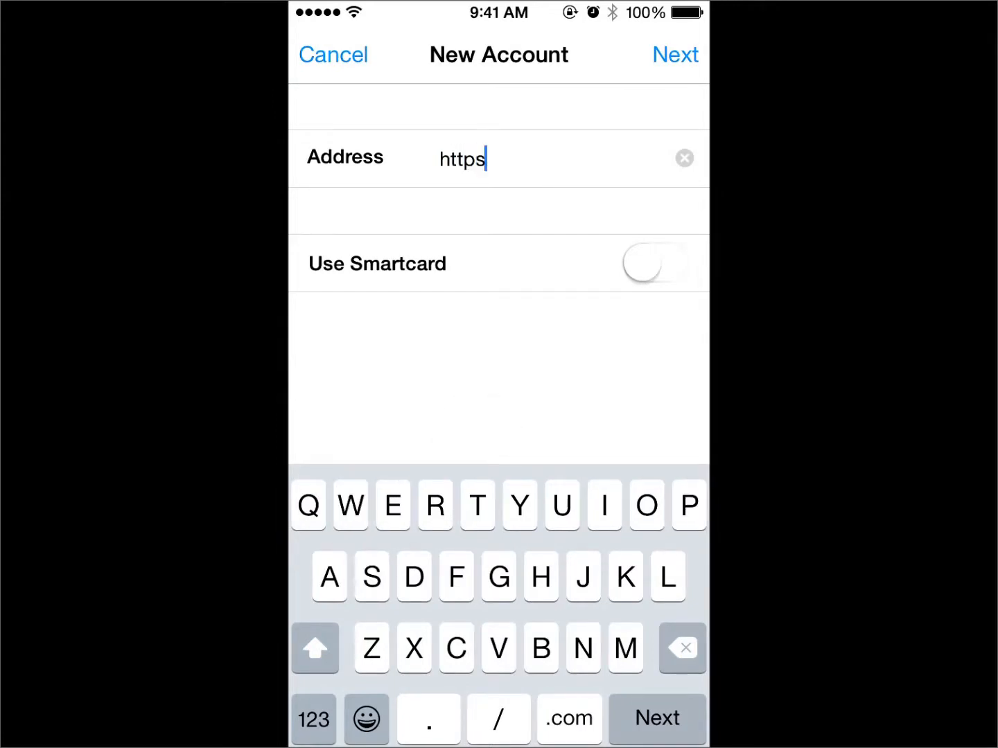
click(314, 718)
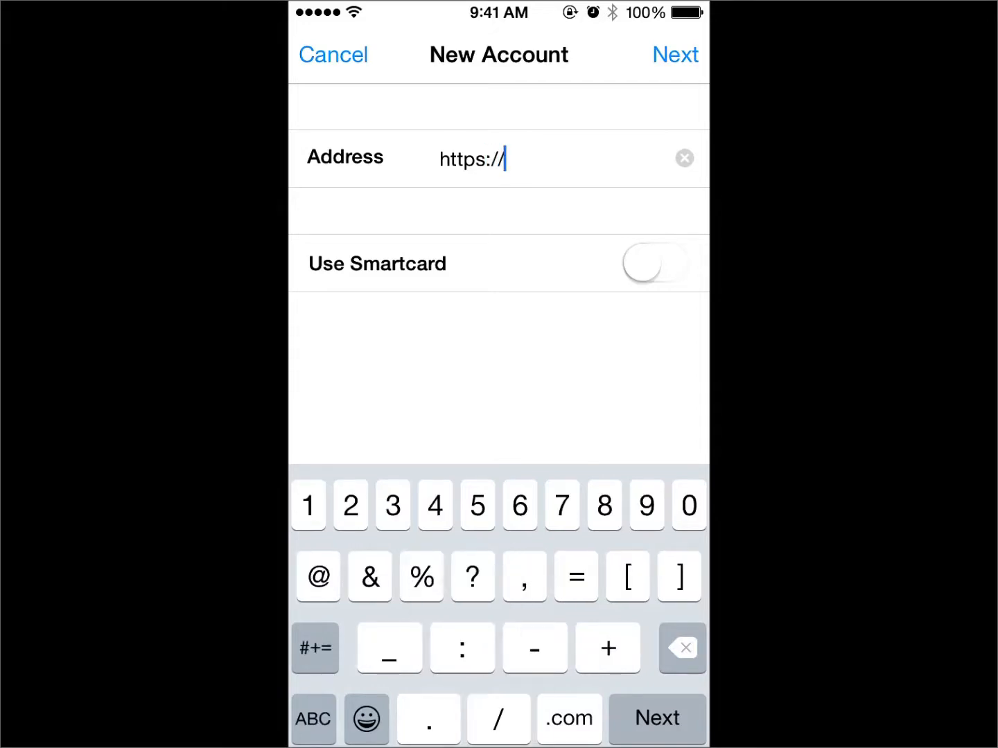
text(cloud)
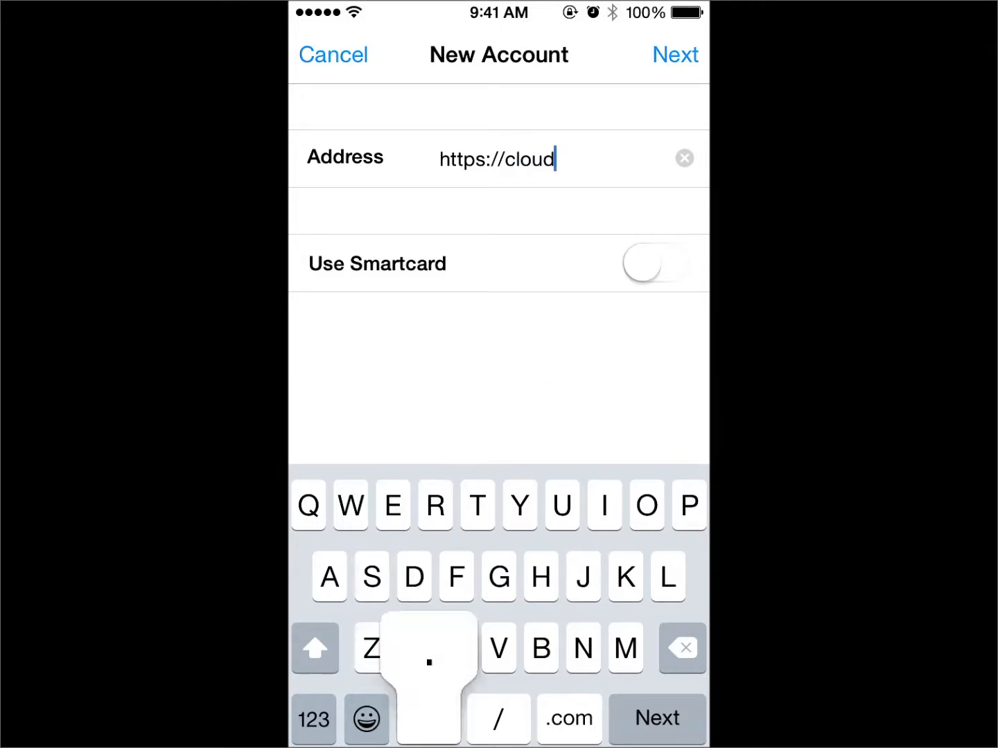
text(.de)
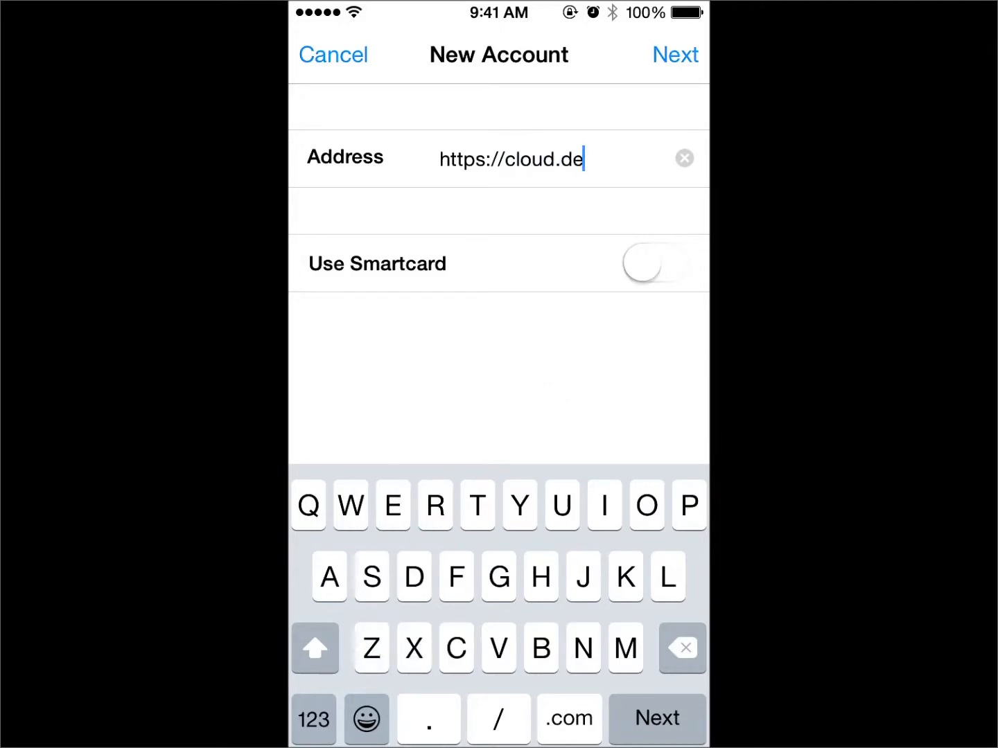
text(signmanager.com)
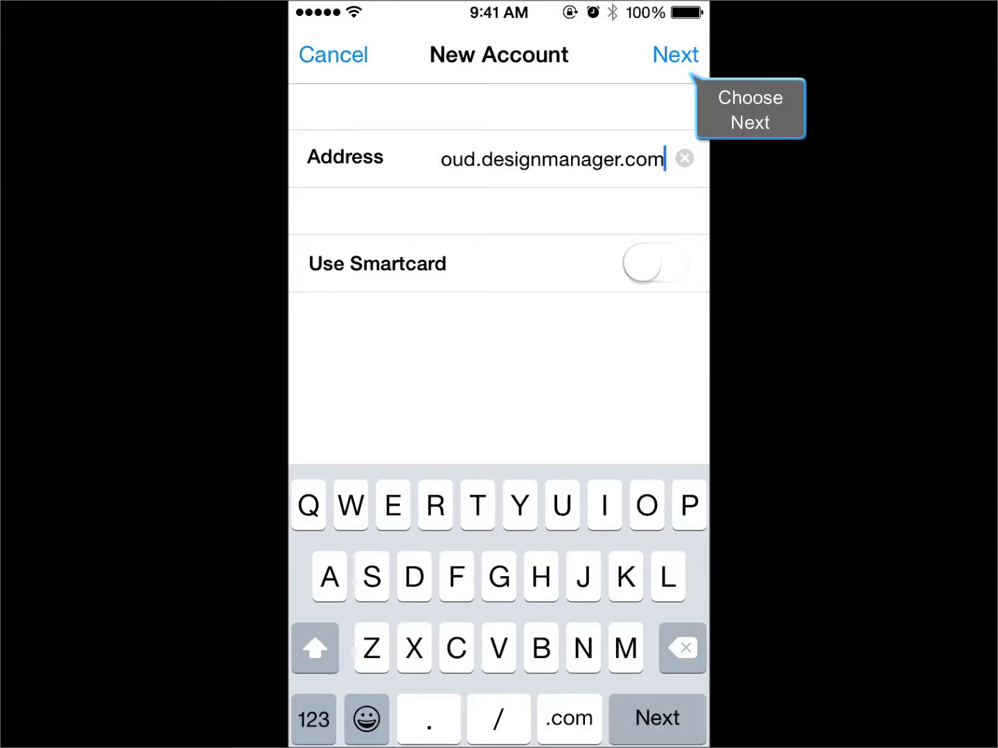
click(673, 54)
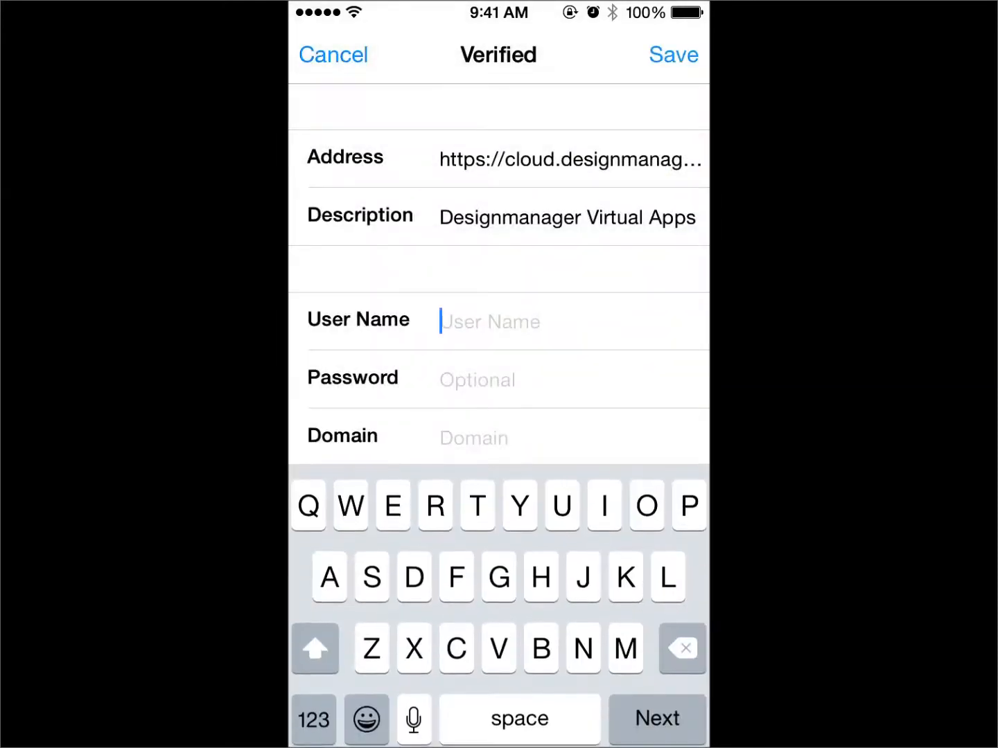
Enter the Vita Nova username and password in the verified account form.
text(vit)
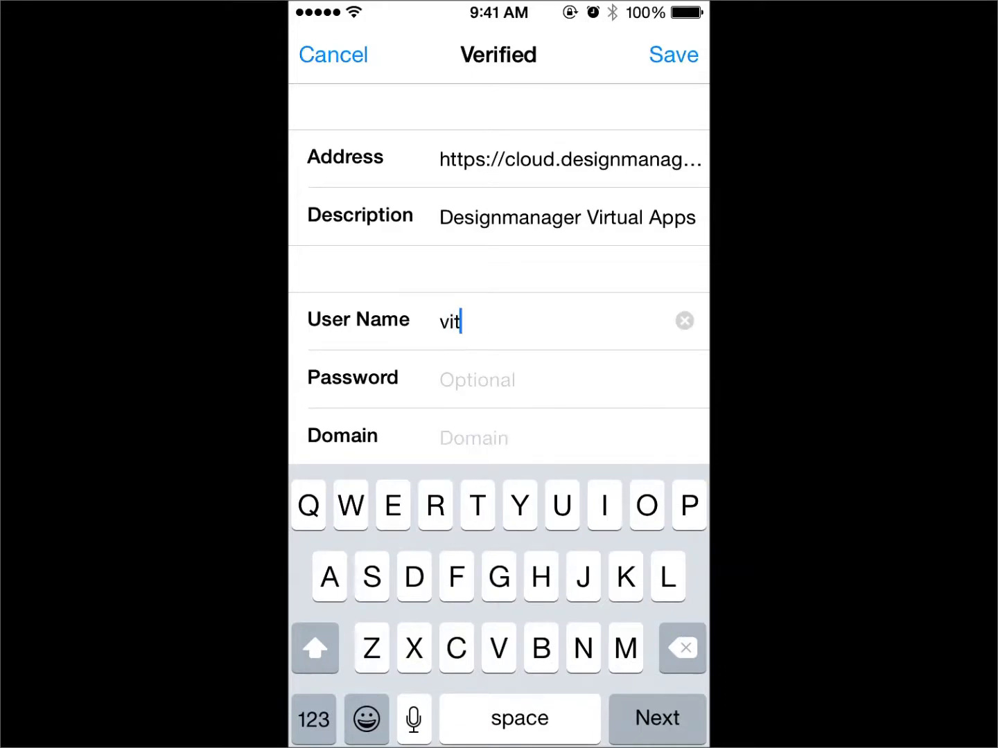
text(ano)
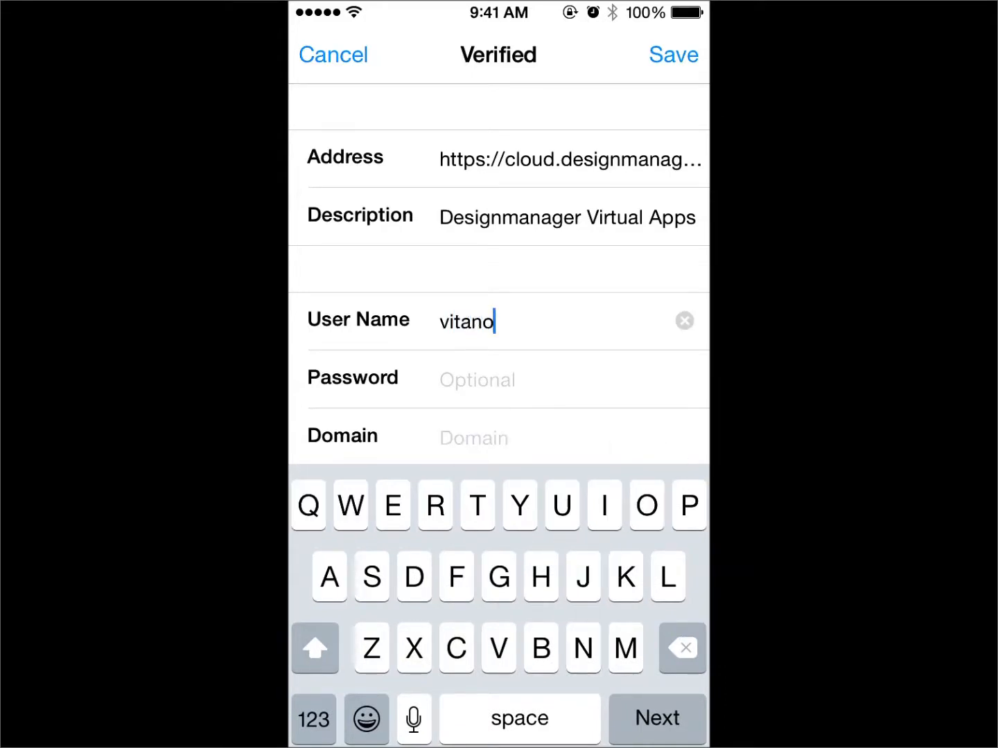
text(vauser4)
click(570, 438)
text(int)
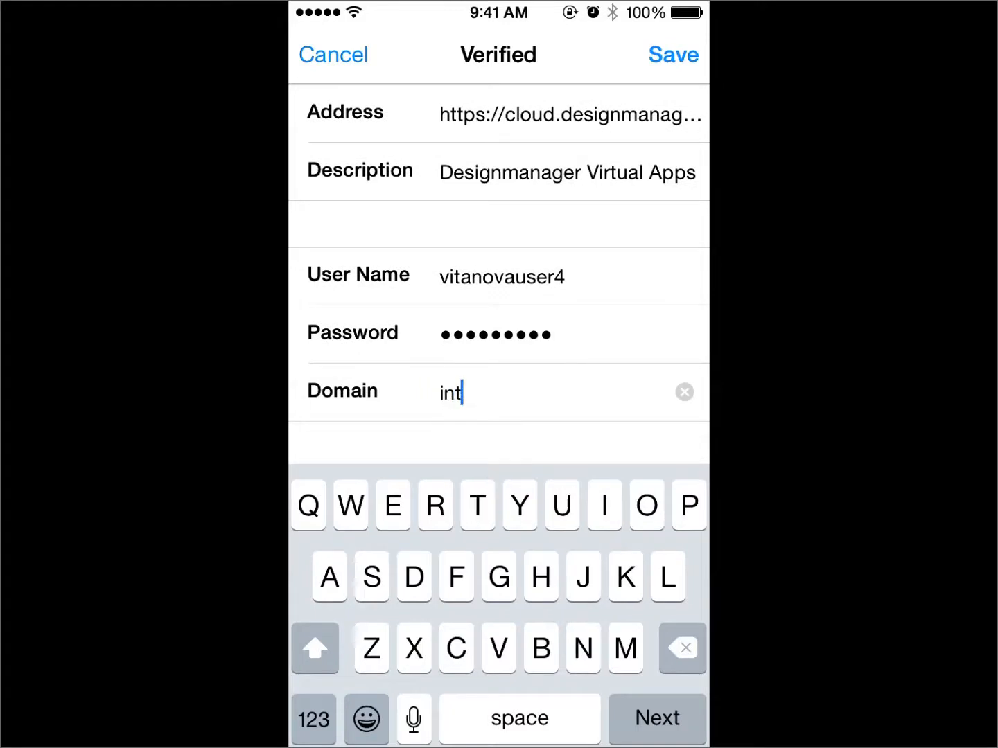
Set the domain to internal.skyboxonline.com and save the account.
text(ernal.s)
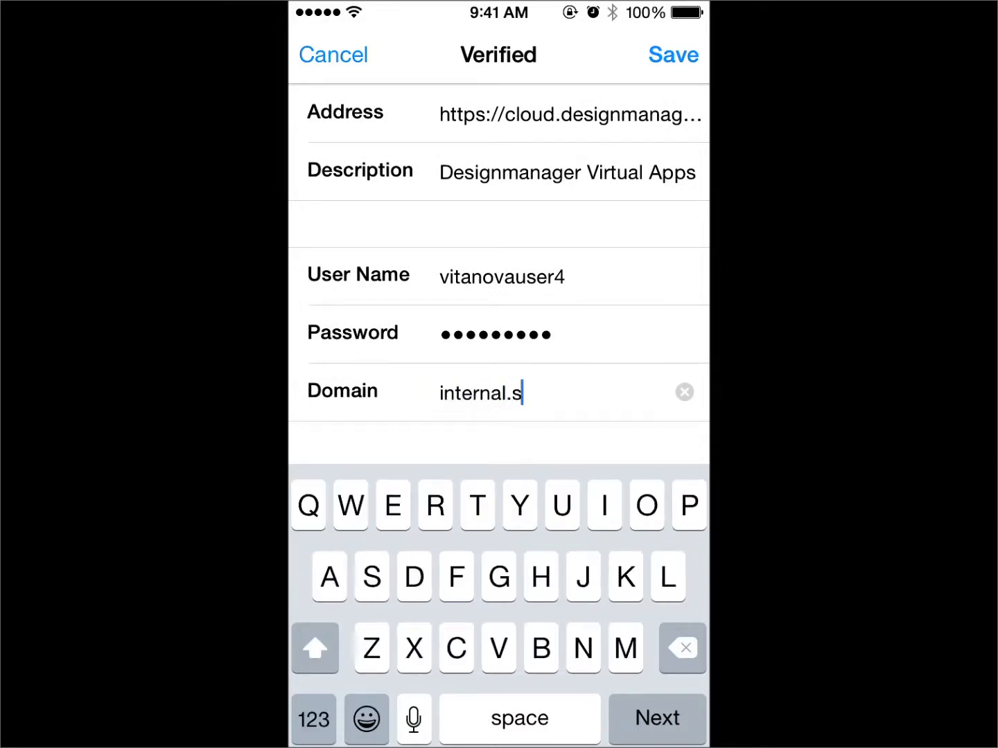
text(kyboxo)
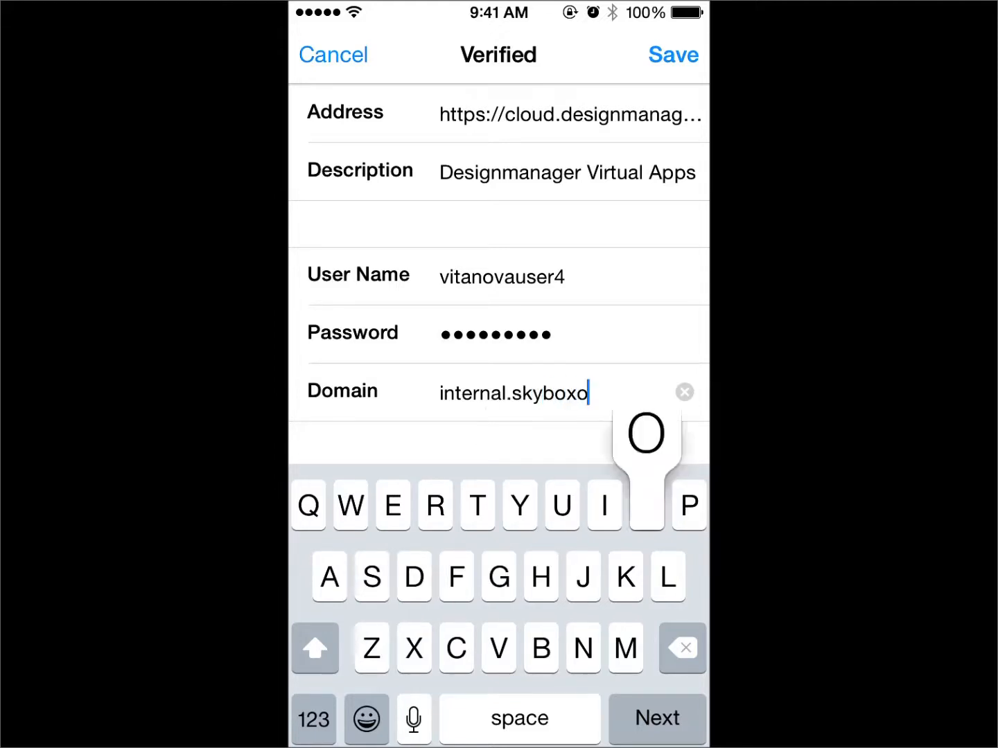
text(nlin)
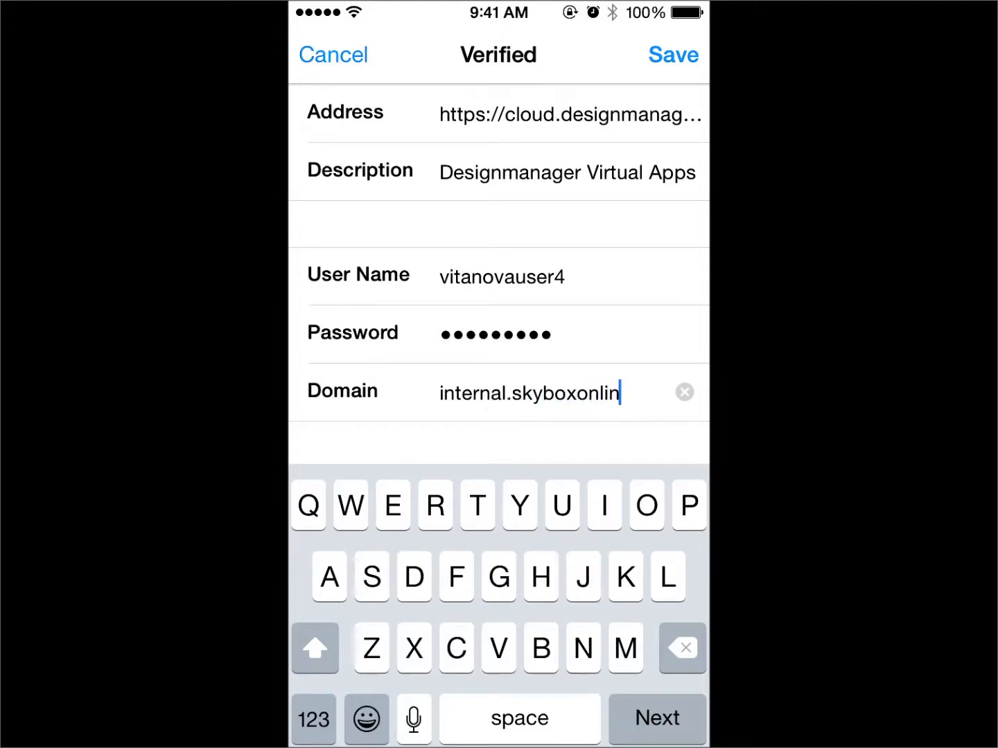
text(e.com)
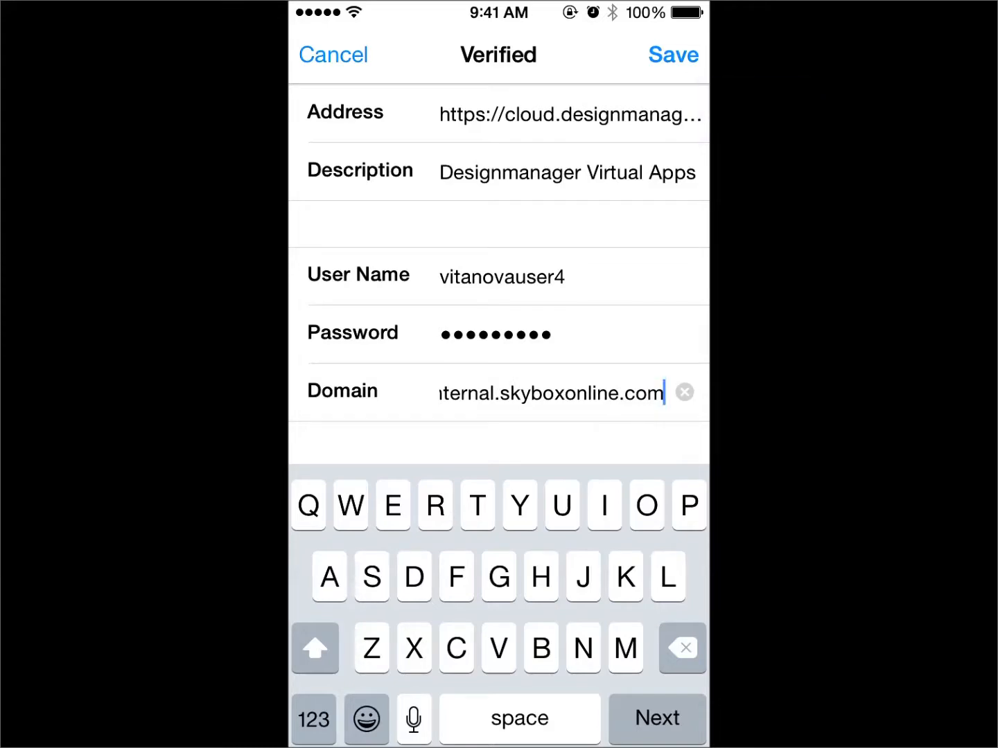
click(672, 54)
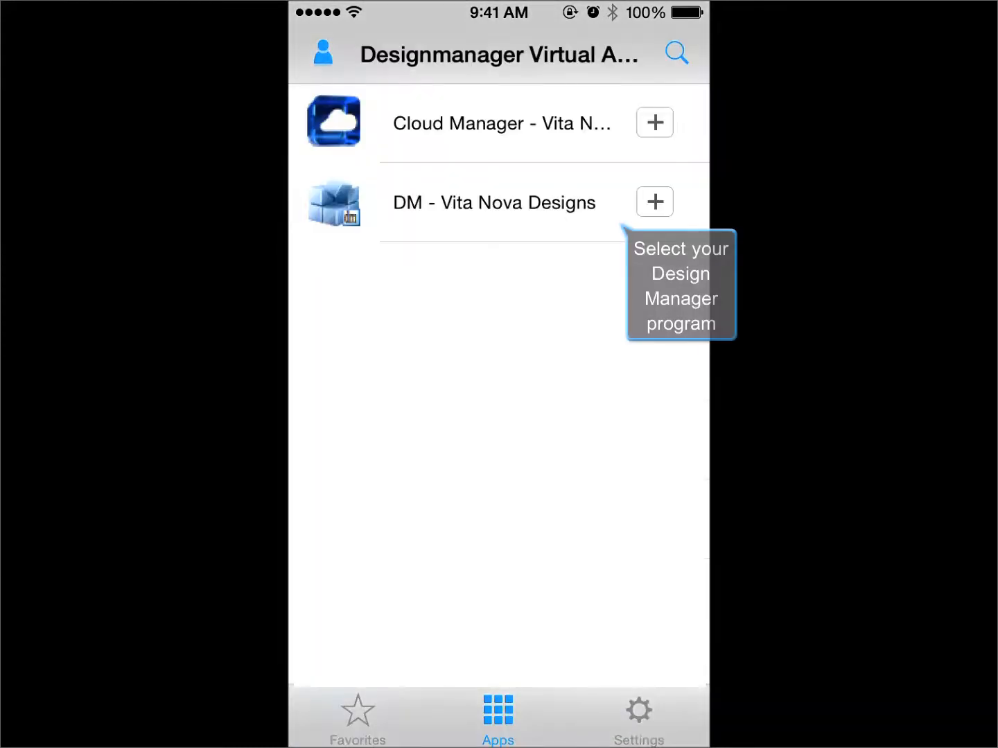
Favorite DM - Vita Nova Designs and launch it from the Favorites list.
click(654, 203)
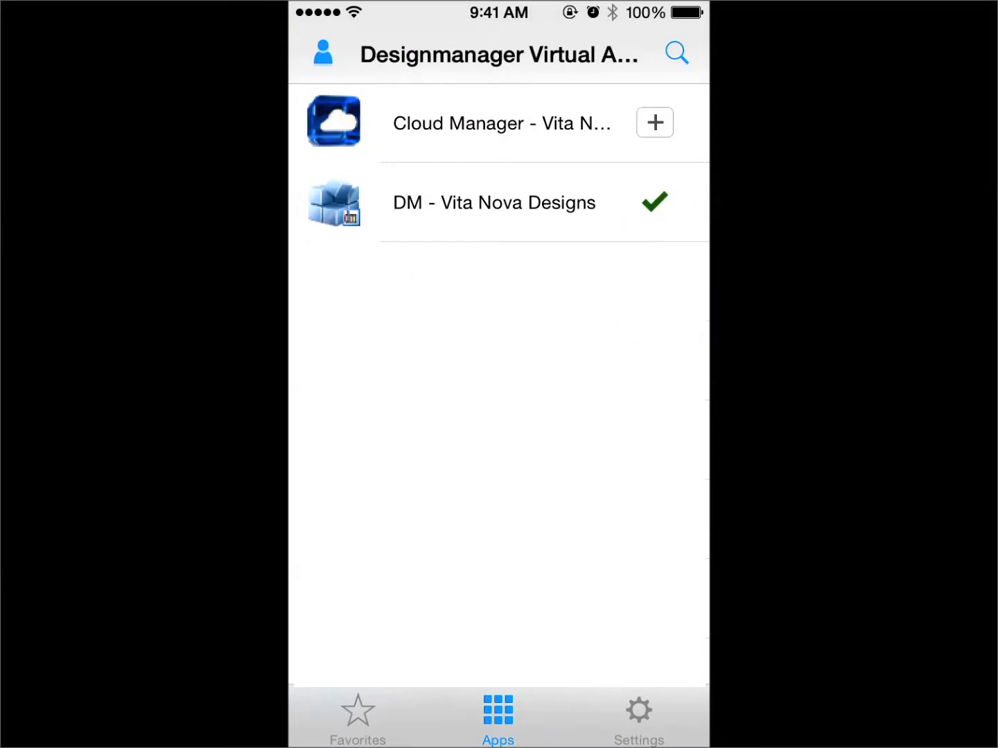
click(358, 718)
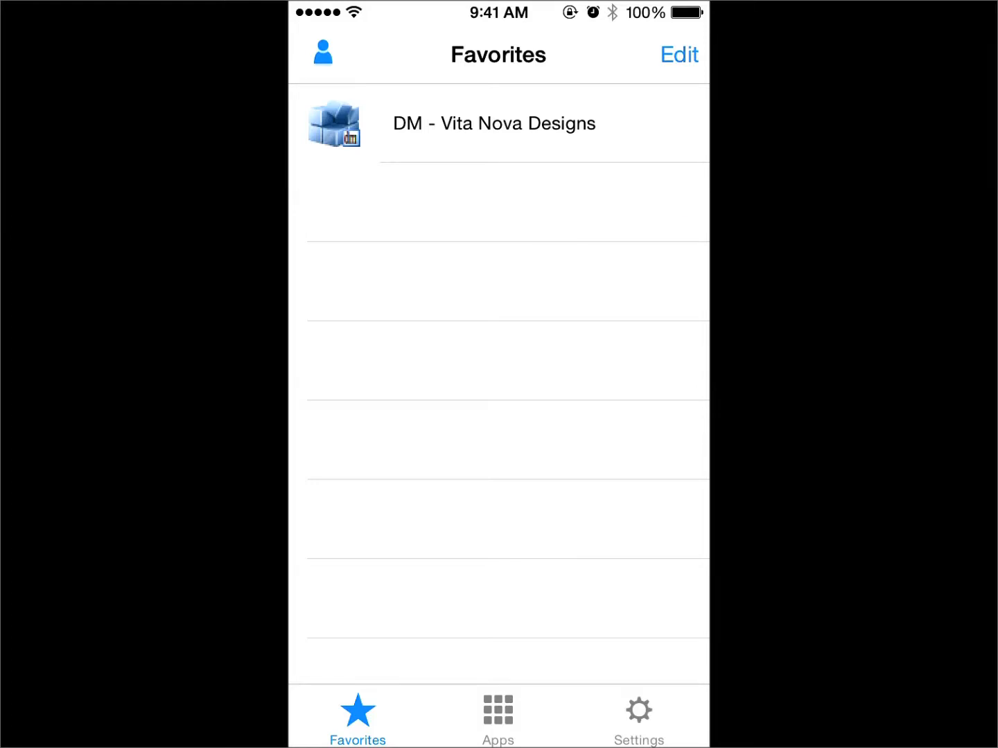
click(493, 124)
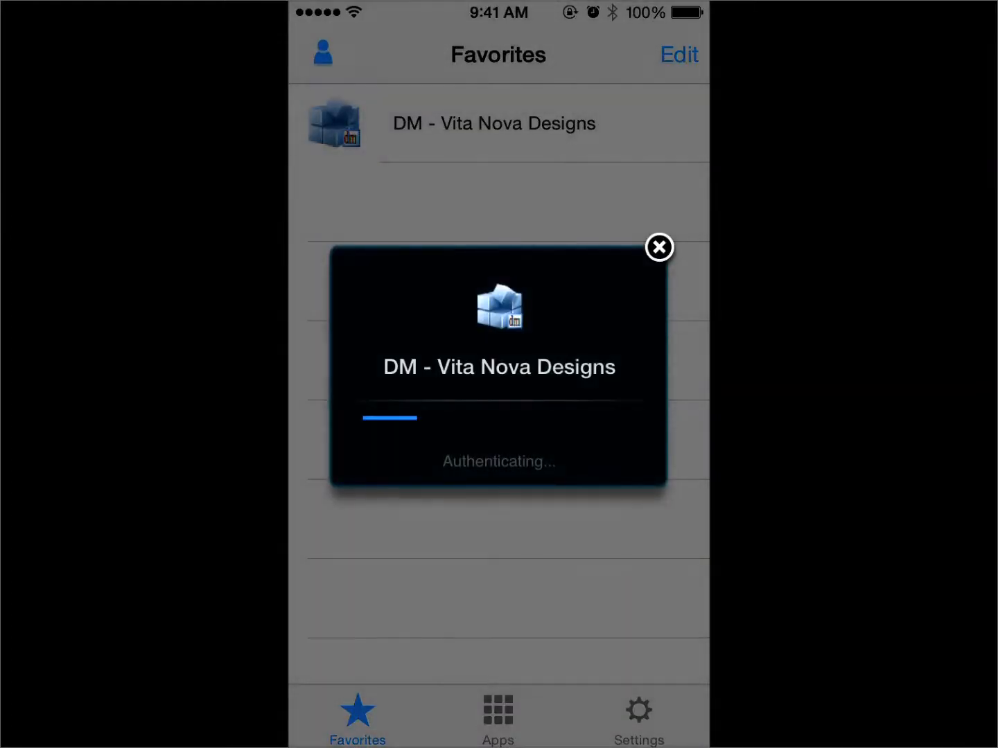